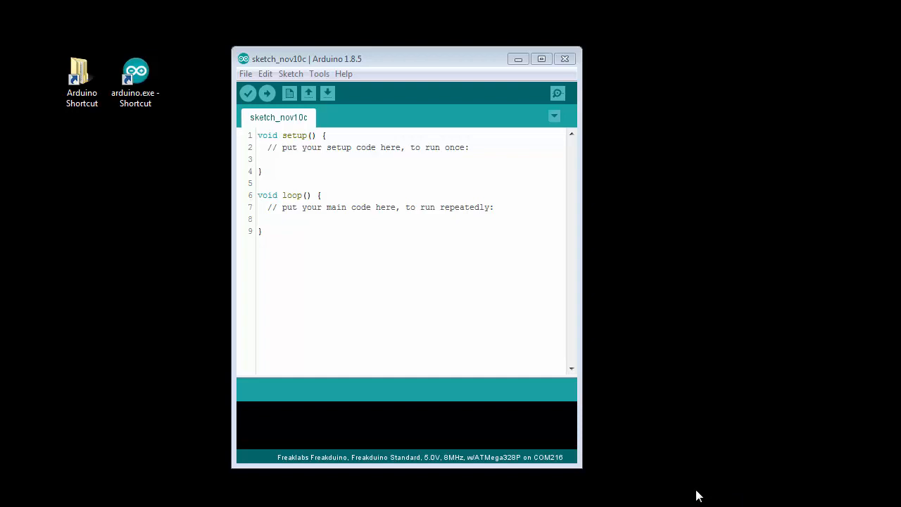
{"action": "mouse_move", "coordinate": [443, 266]}
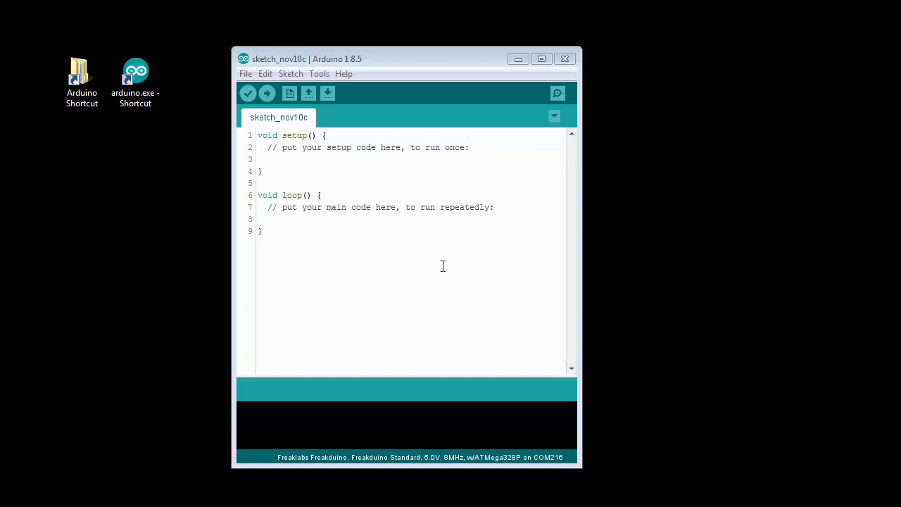
{"action": "mouse_move", "coordinate": [445, 257]}
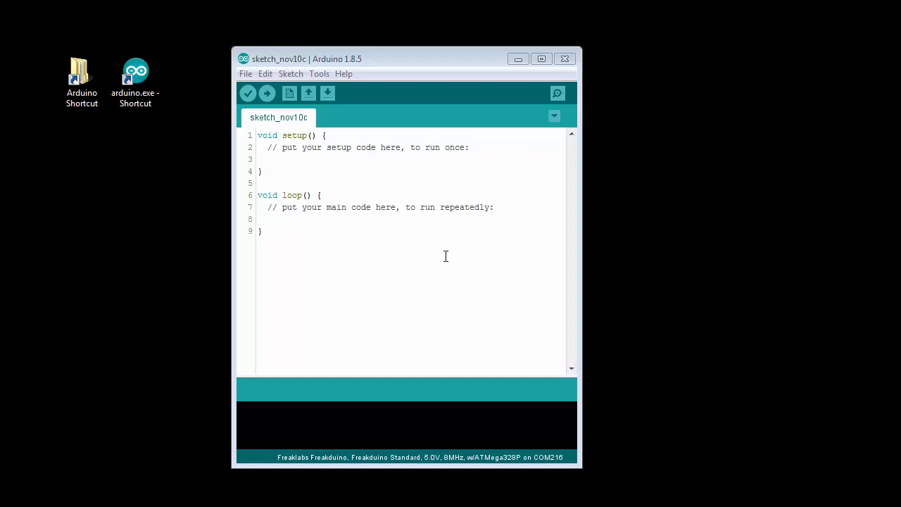
{"action": "mouse_move", "coordinate": [247, 93]}
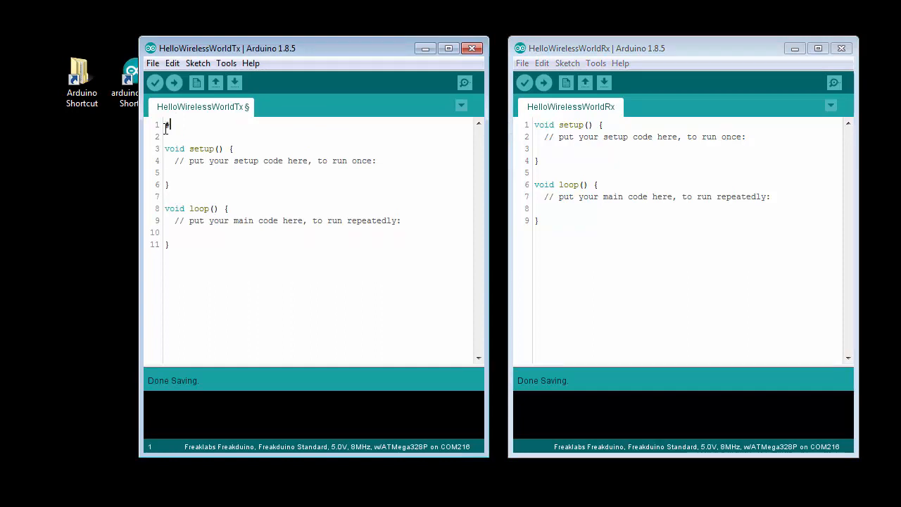
Step: Include "chibi.h" and define DEST_ADDR as 0xFFFF with a //broadcast address comment
{"action": "type", "text": "#include \"chibi.h"}
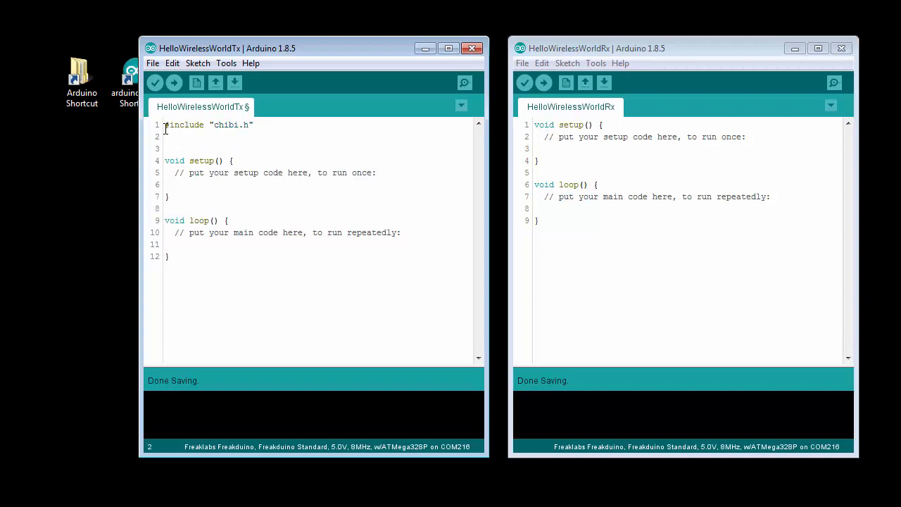
{"action": "type", "text": "#define DE"}
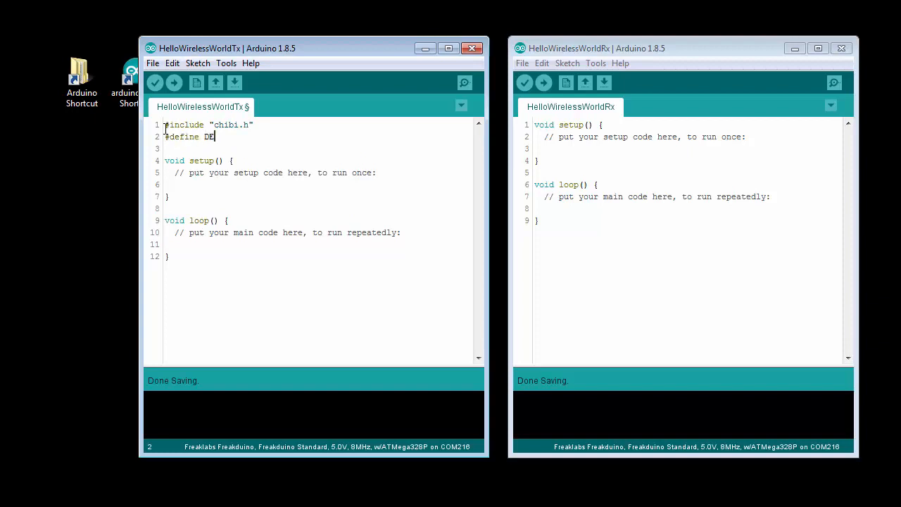
{"action": "type", "text": "ST_ADDR 0x"}
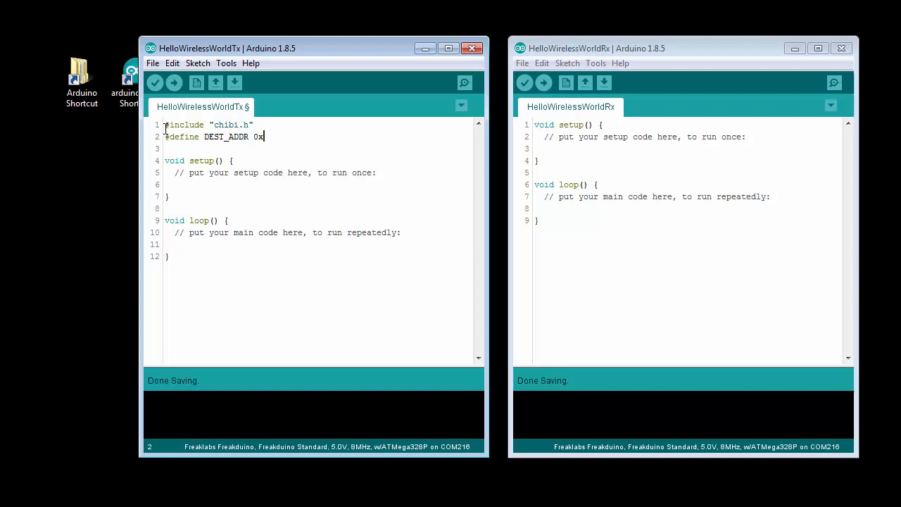
{"action": "type", "text": "FFFF"}
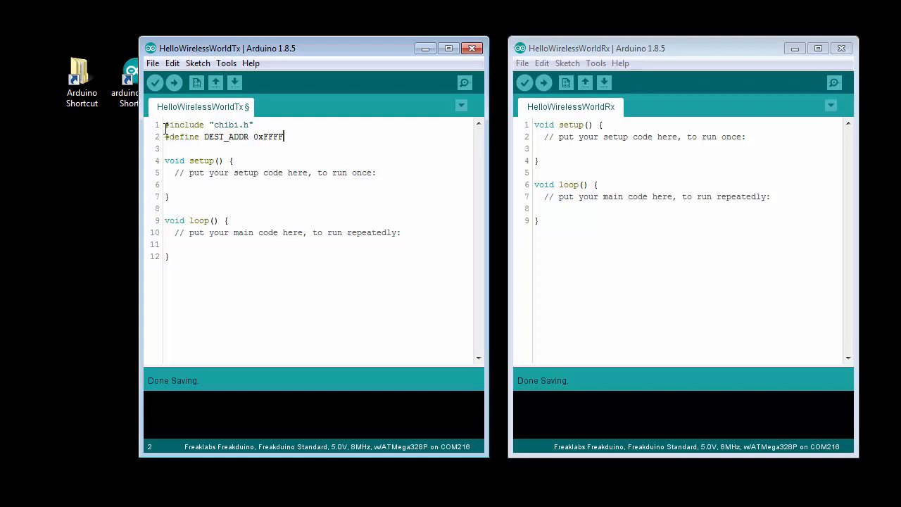
{"action": "type", "text": "//broadca"}
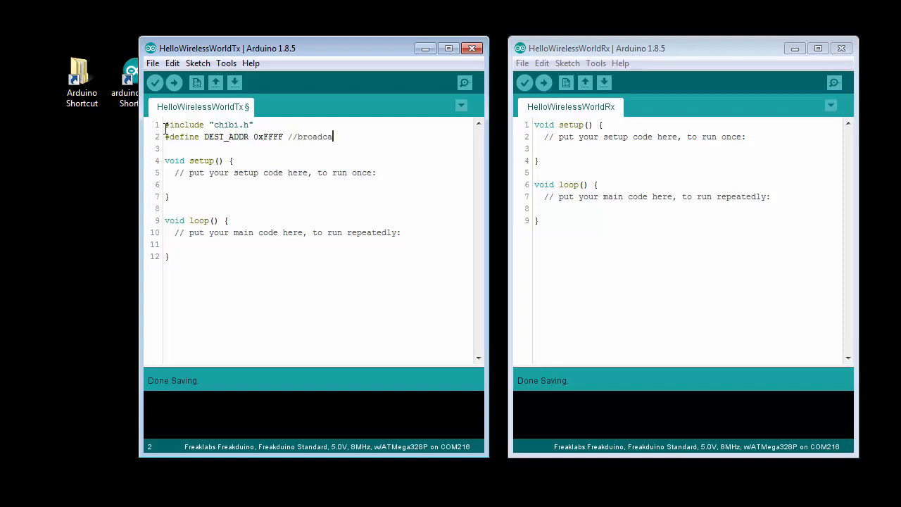
{"action": "type", "text": "st address"}
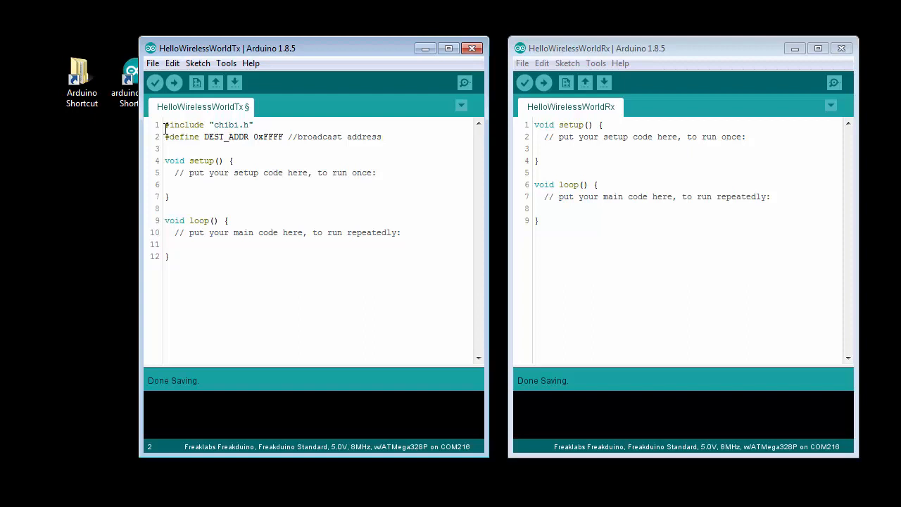
{"action": "key", "text": "enter"}
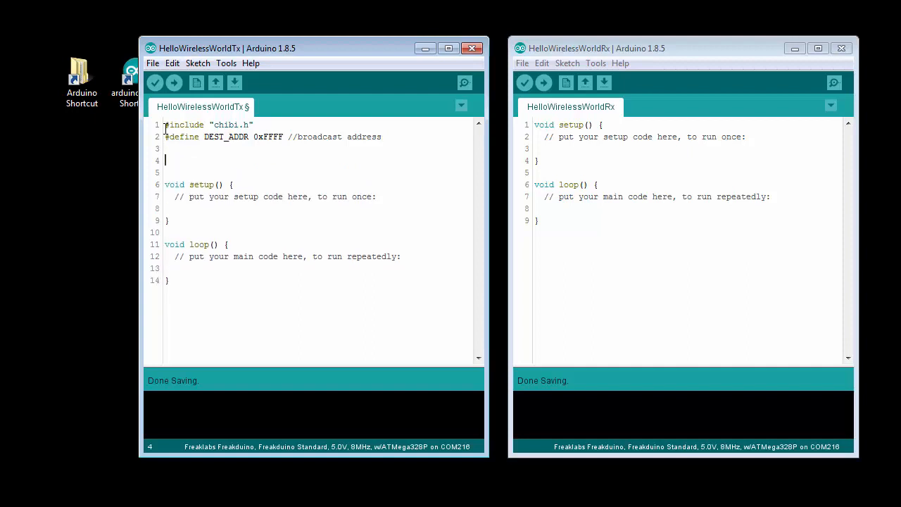
Step: Declare byte msg[]="Hello Wireless World" and call chibiInit(); inside setup()
{"action": "type", "text": "byte msg"}
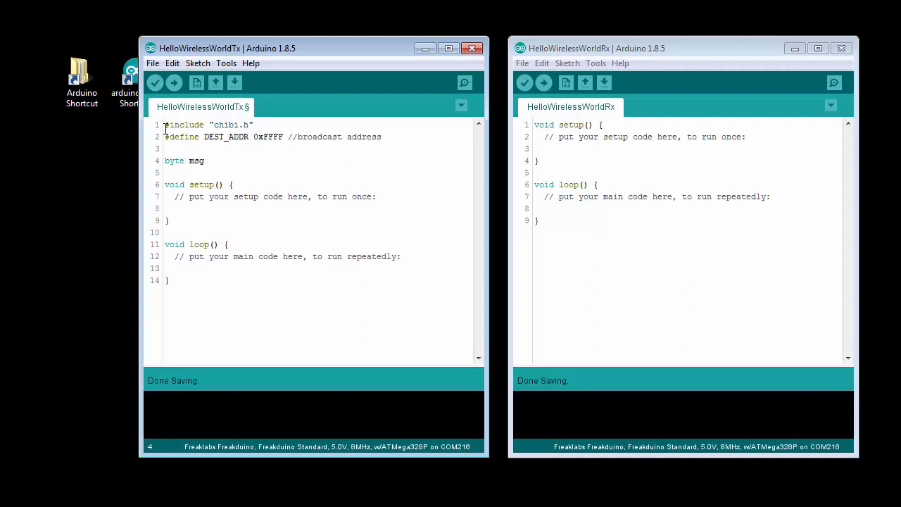
{"action": "type", "text": "[]=\"He"}
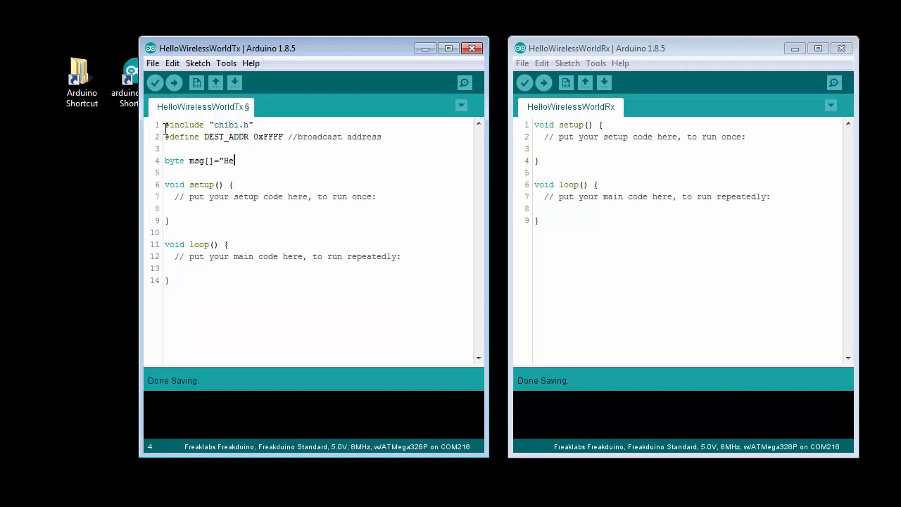
{"action": "type", "text": "llo Wi"}
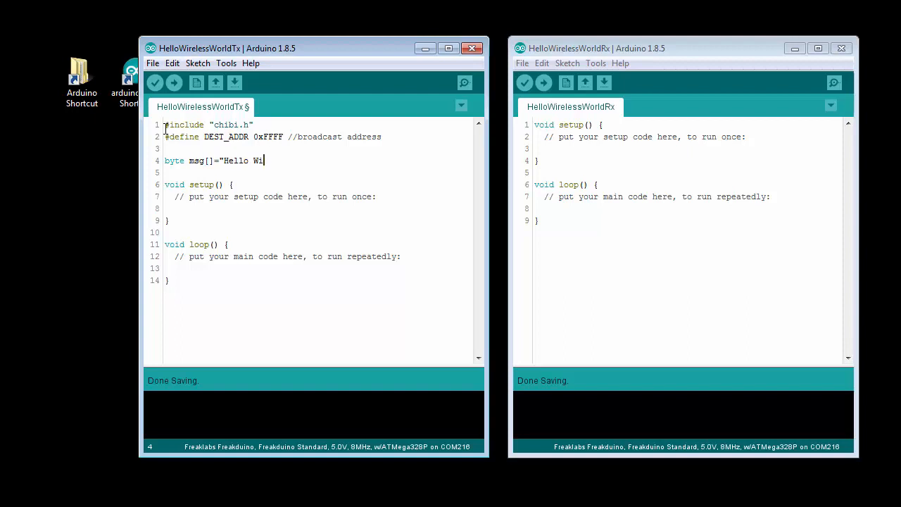
{"action": "type", "text": "reless World\";"}
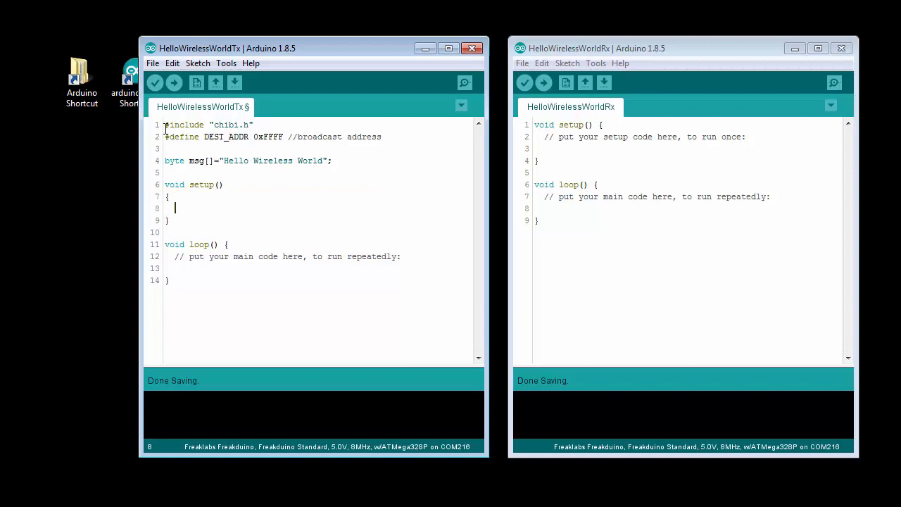
{"action": "type", "text": "chibiI"}
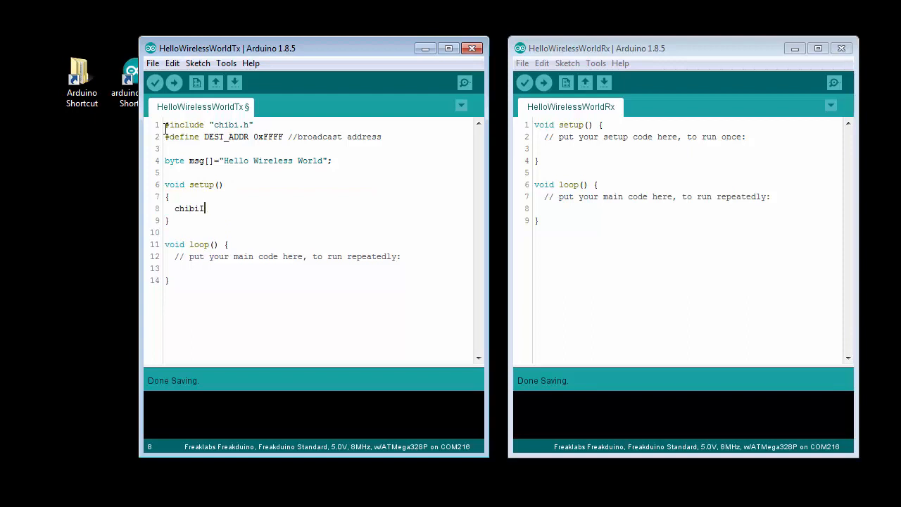
{"action": "type", "text": "nit();"}
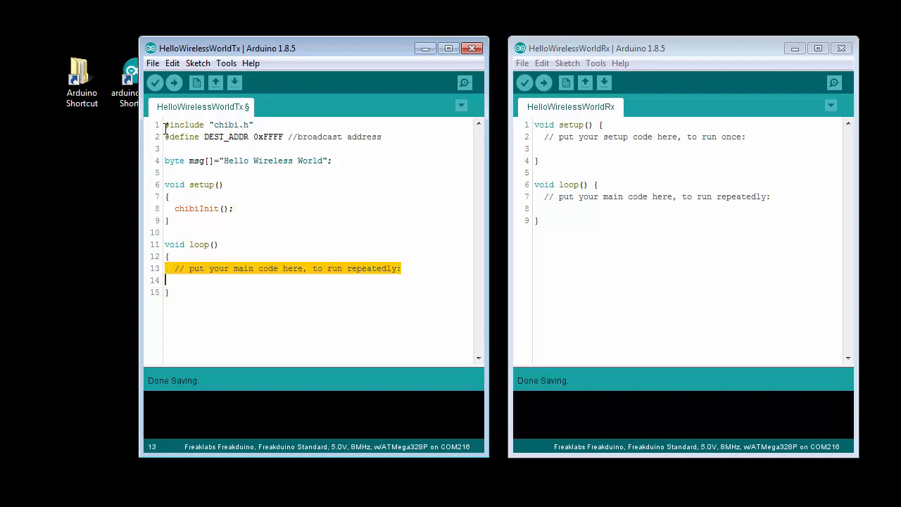
Step: Replace the loop comment with chibiTx(DEST_ADDR, msg, sizeof(msg)); followed by delay(500);
{"action": "key", "text": "Delete"}
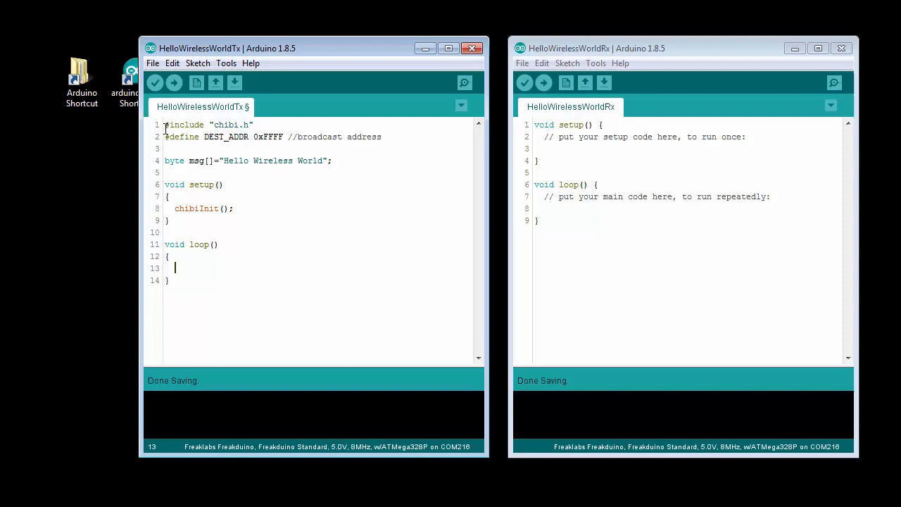
{"action": "type", "text": "chibiTx("}
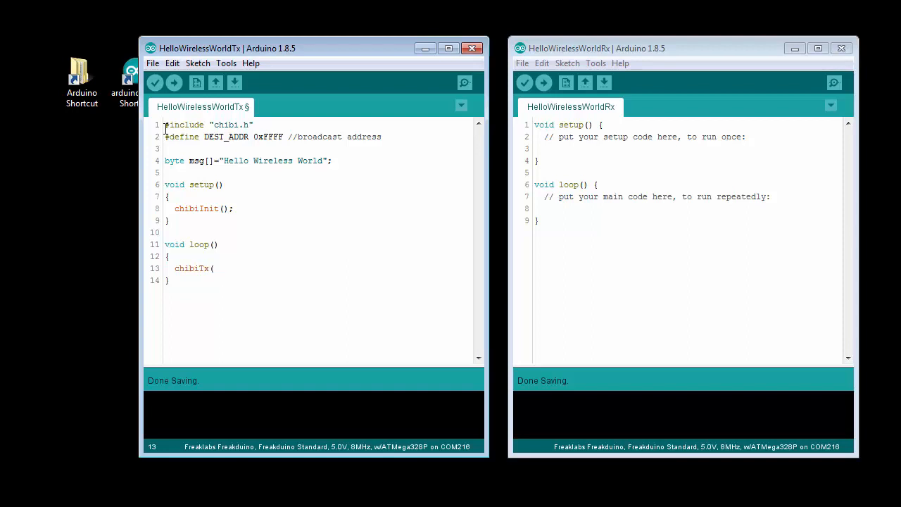
{"action": "type", "text": "DES"}
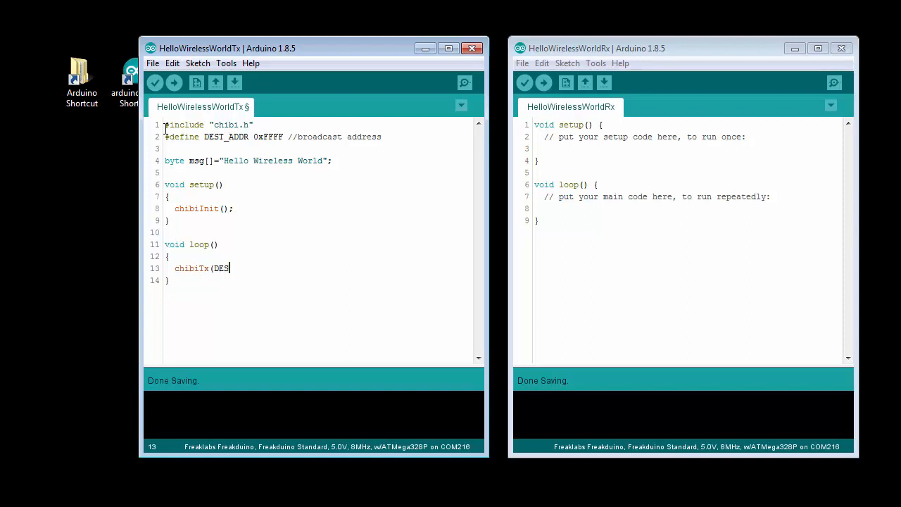
{"action": "type", "text": "T_ADDR, msg, sizeo"}
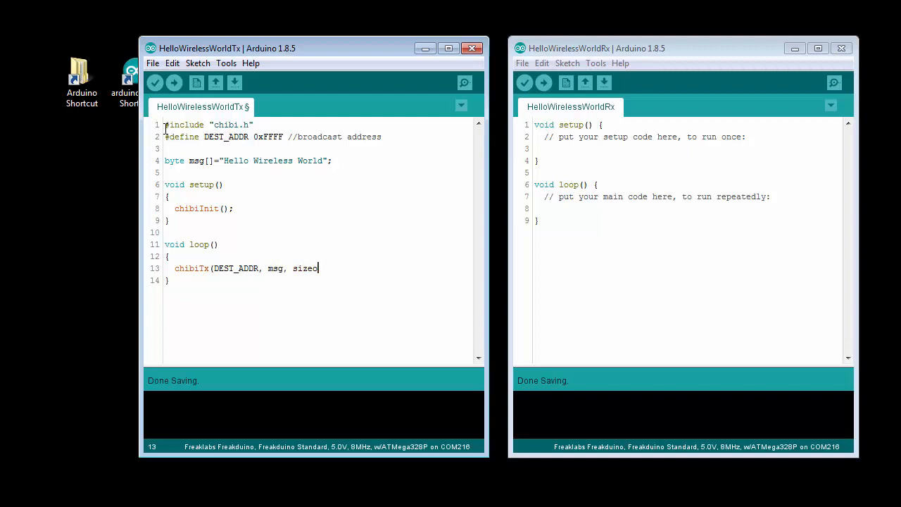
{"action": "type", "text": "f(msg))"}
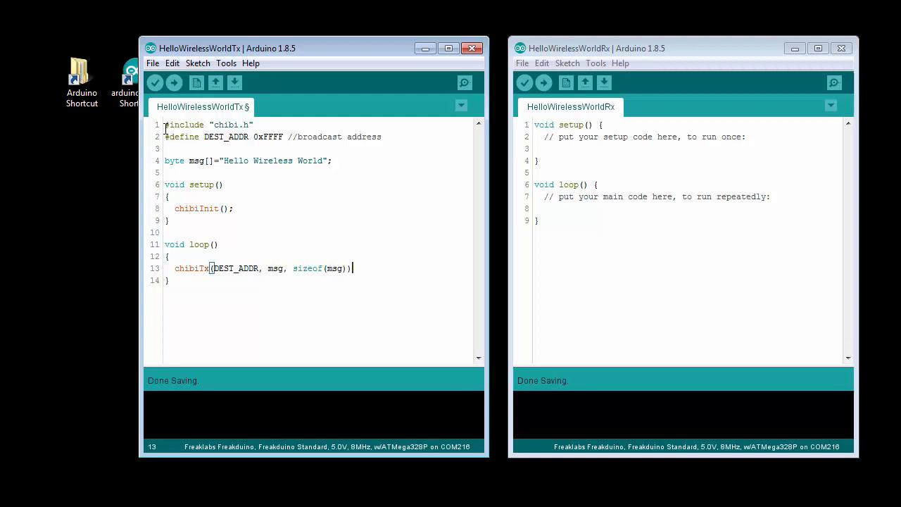
{"action": "type", "text": ";"}
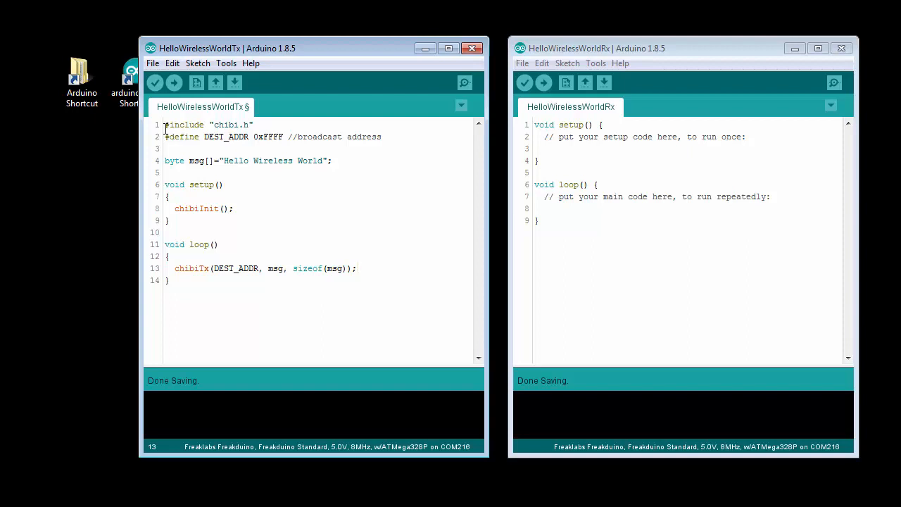
{"action": "type", "text": "delay"}
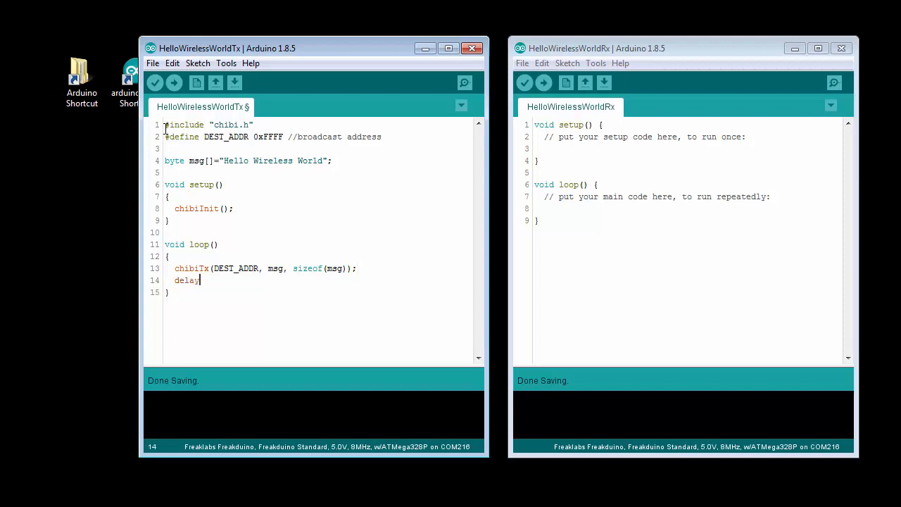
{"action": "type", "text": "(500);"}
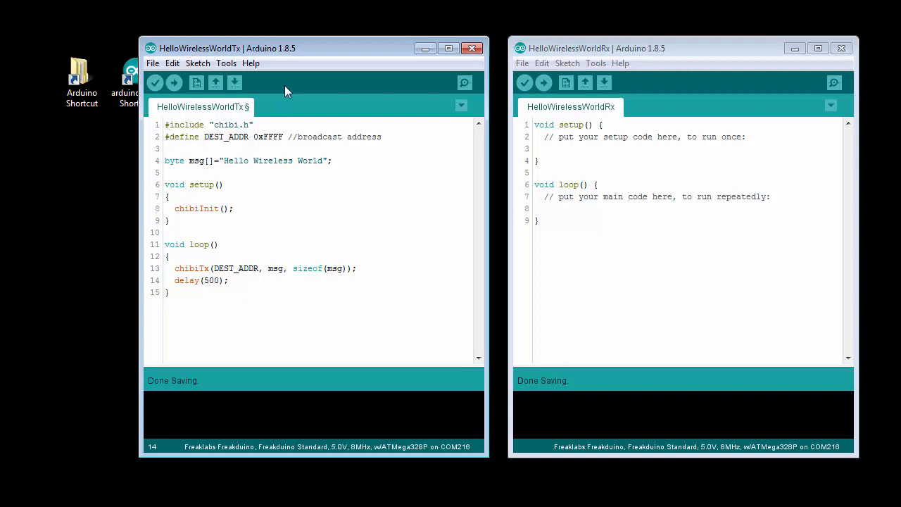
{"action": "mouse_move", "coordinate": [155, 83]}
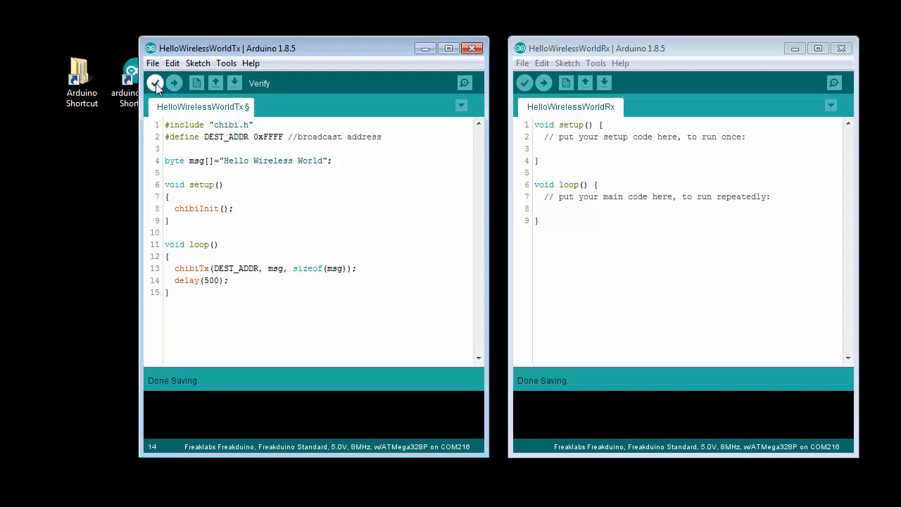
Step: Verify the Tx sketch to check it compiles without errors
{"action": "left_click", "coordinate": [155, 83]}
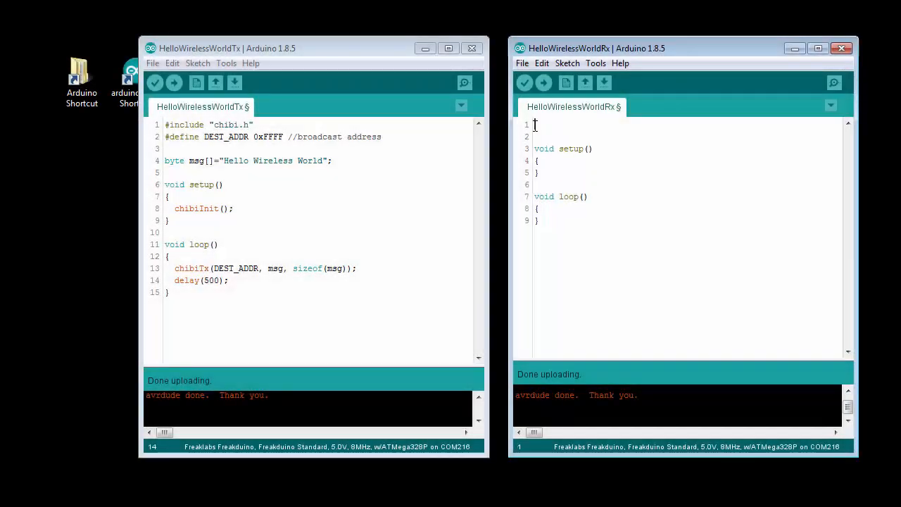
Step: Include chibi.h, declare byte buf[100], and add Serial.begin(57600) and chibiInit() to setup()
{"action": "type", "text": "#incld"}
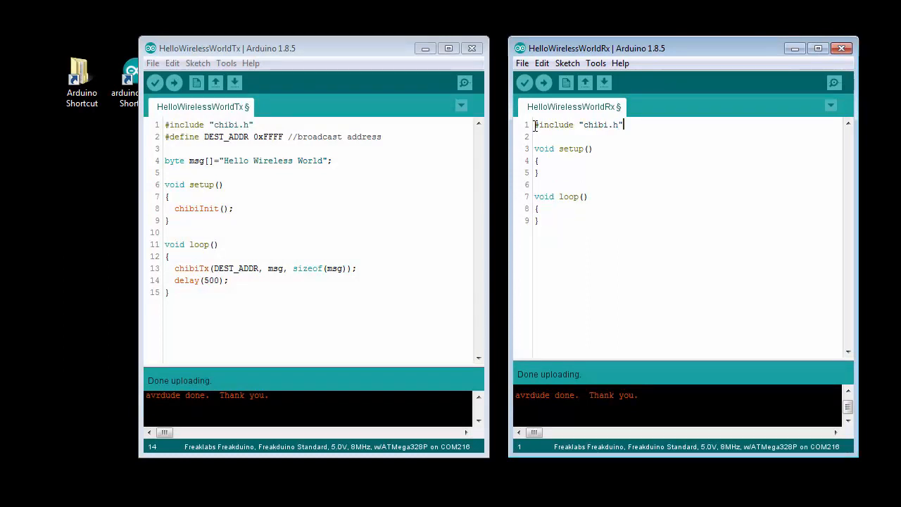
{"action": "type", "text": "byte"}
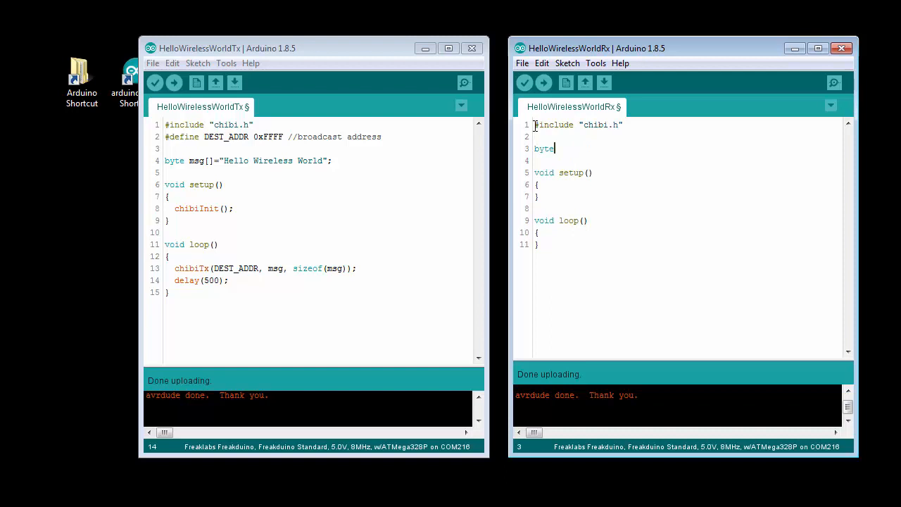
{"action": "type", "text": "\" \""}
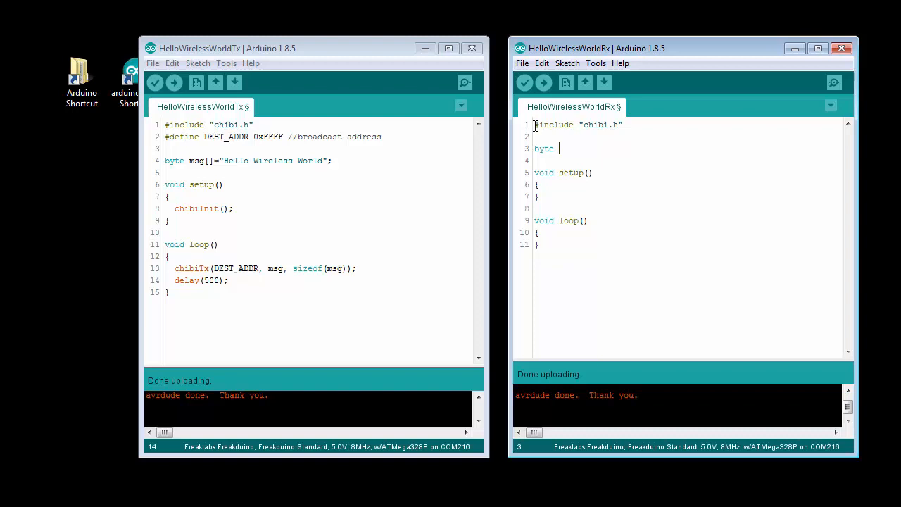
{"action": "type", "text": "buf["}
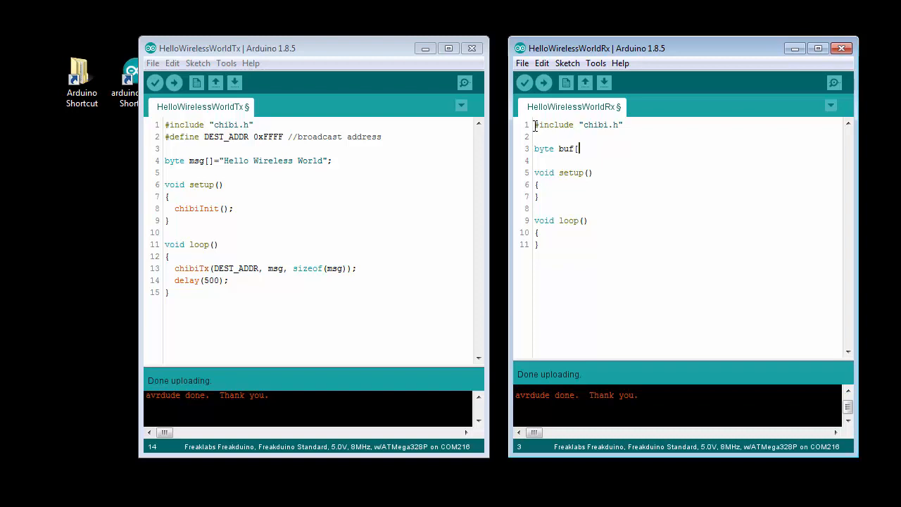
{"action": "type", "text": "100];"}
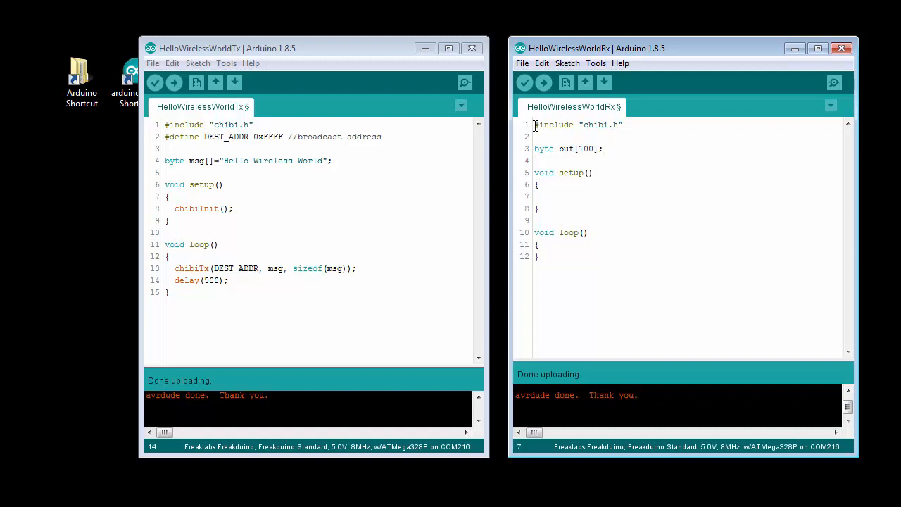
{"action": "type", "text": "Serial.begin("}
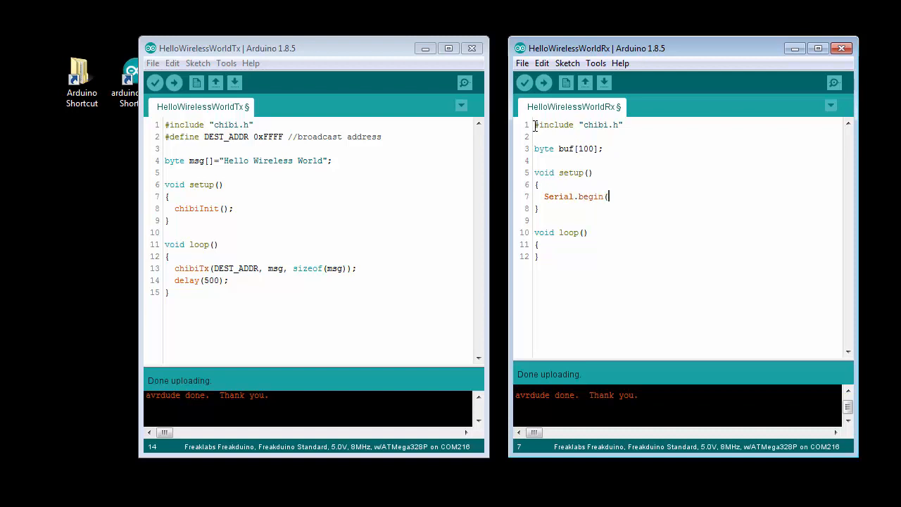
{"action": "type", "text": "57600);"}
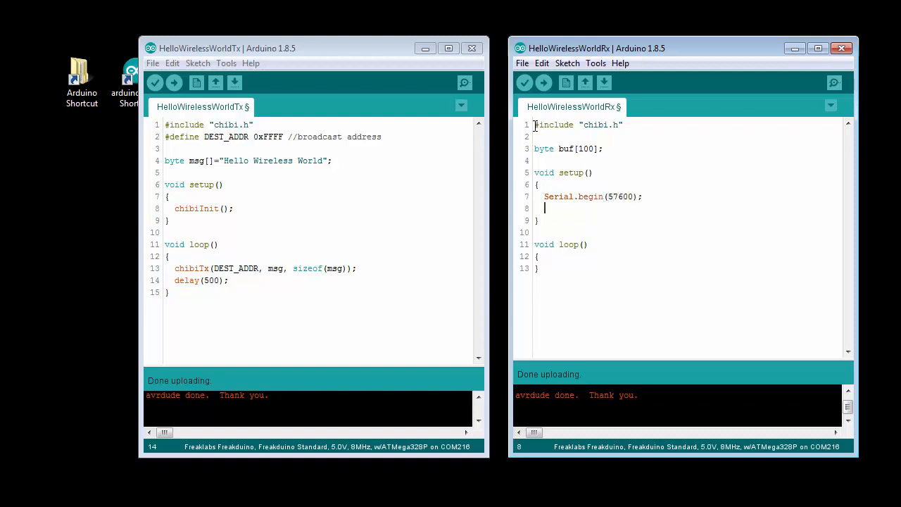
{"action": "type", "text": "chibiInit();"}
{"action": "type", "text": "if"}
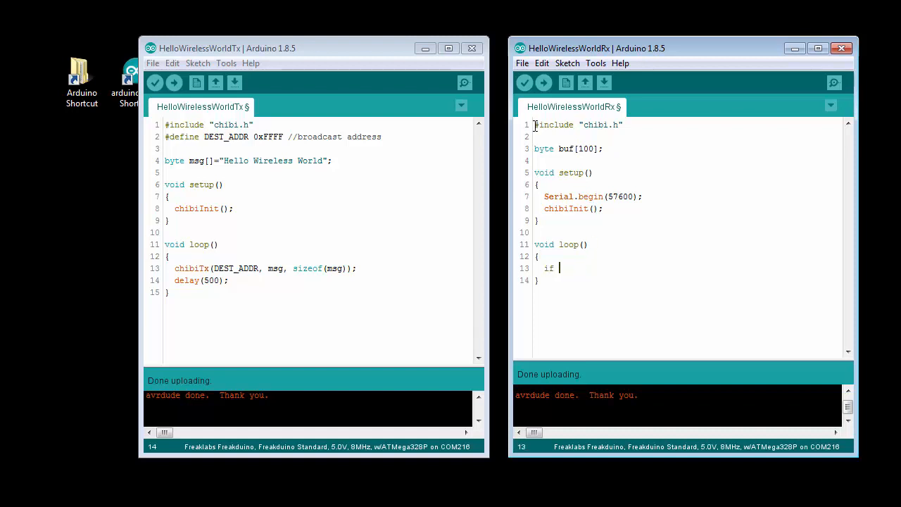
Step: Add an if (chibiDataRcvd() == true) block storing chibiGetData(buf) in len and chibiGetRSSI() in rssi
{"action": "type", "text": "(chibi"}
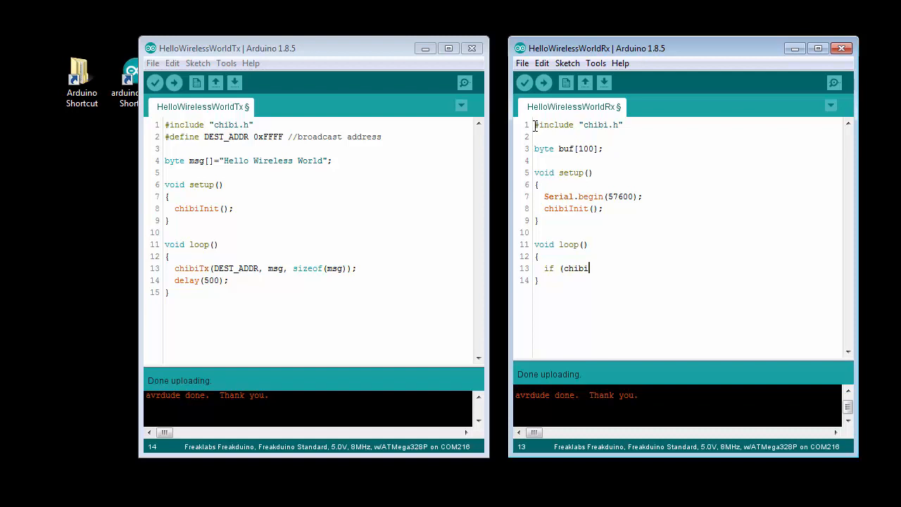
{"action": "type", "text": "DataRcv"}
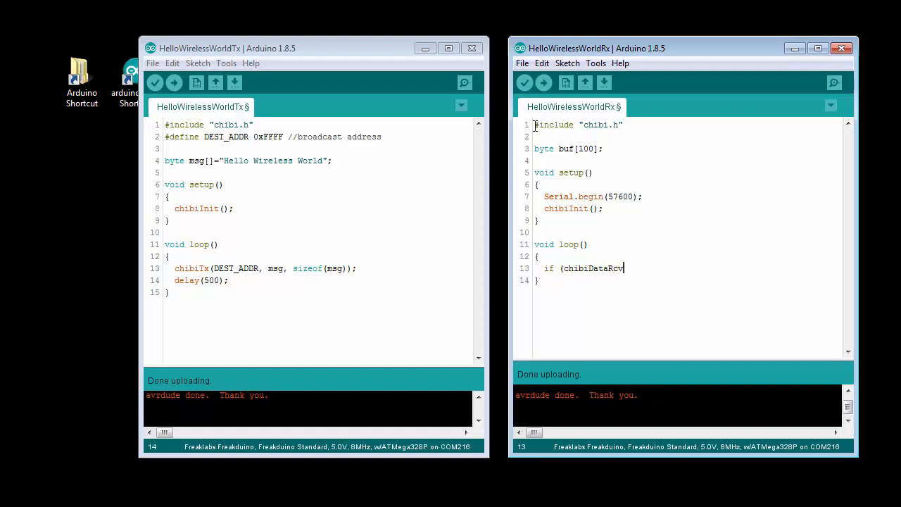
{"action": "type", "text": "d() == true)"}
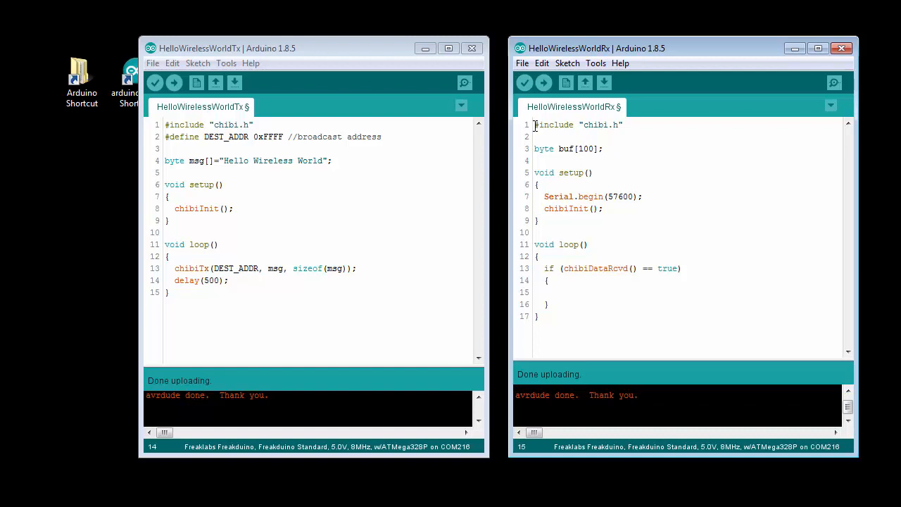
{"action": "type", "text": "byte"}
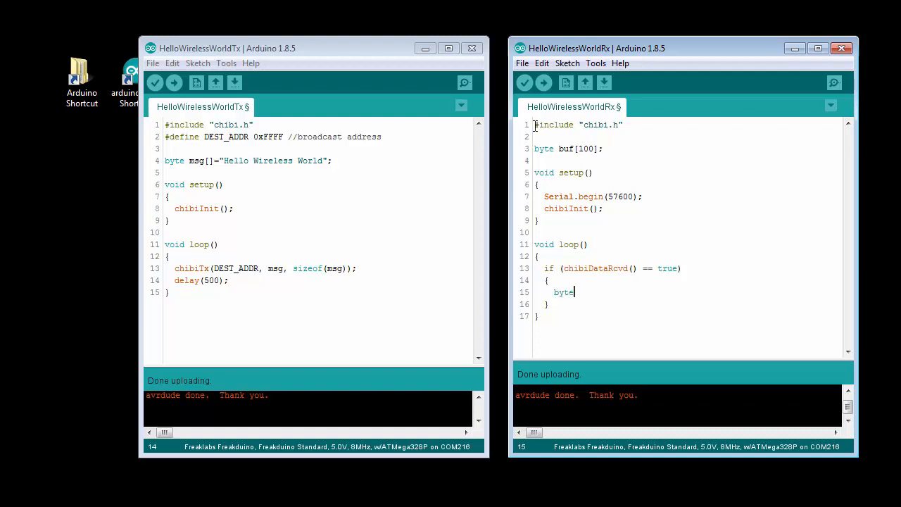
{"action": "type", "text": "len, rssi;"}
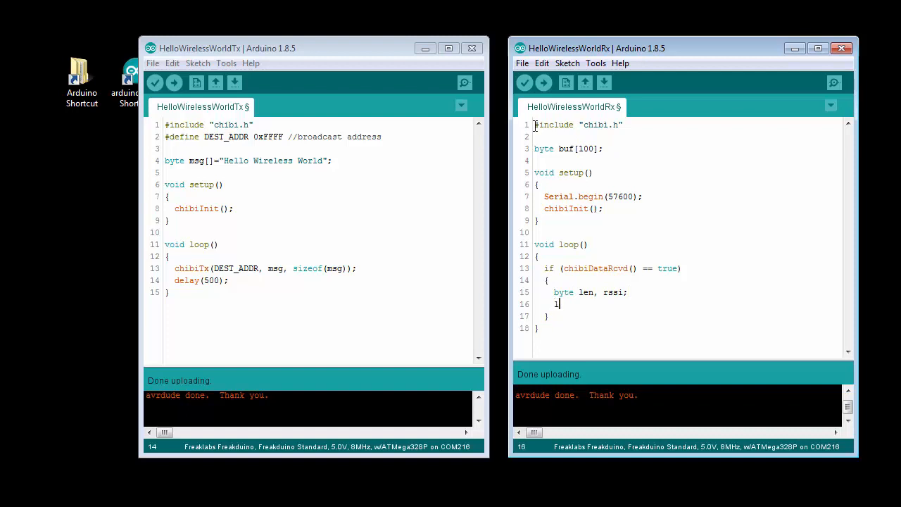
{"action": "type", "text": "en = chibi"}
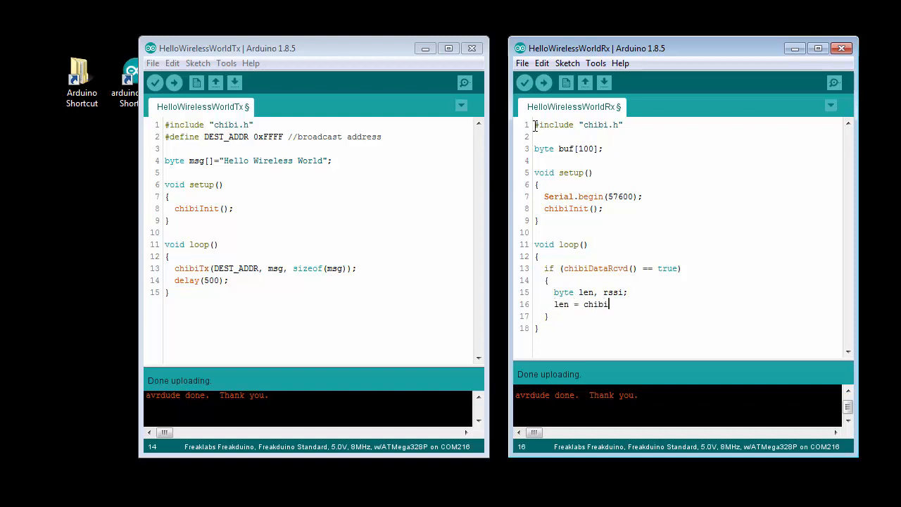
{"action": "type", "text": "GetData(buf)"}
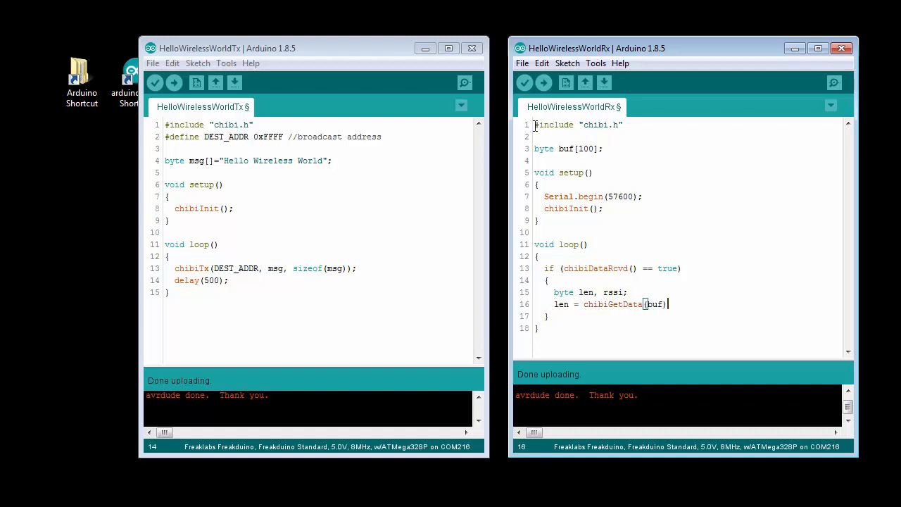
{"action": "type", "text": "rssi = chibiG"}
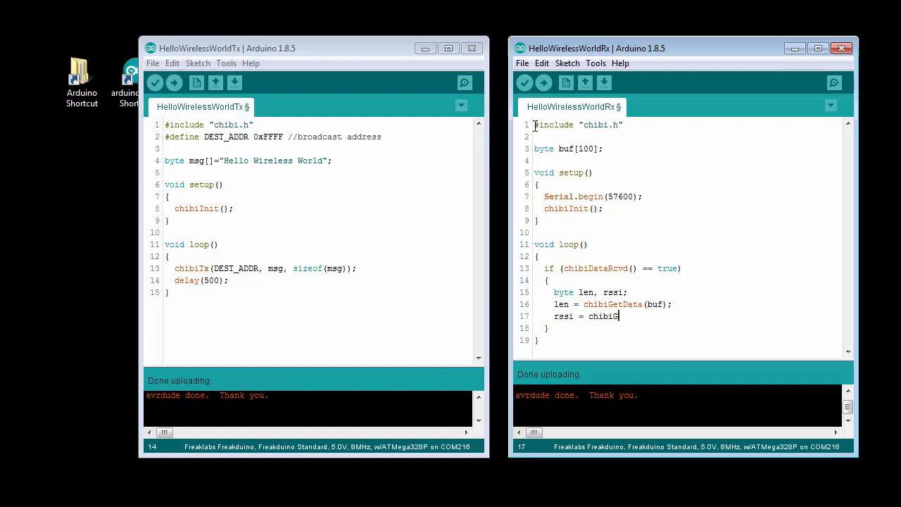
{"action": "type", "text": "etRSSI"}
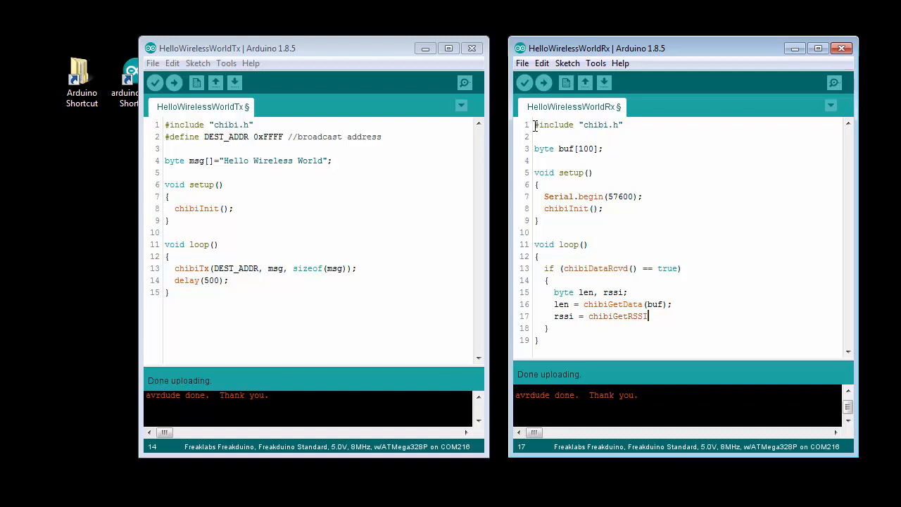
{"action": "type", "text": "();"}
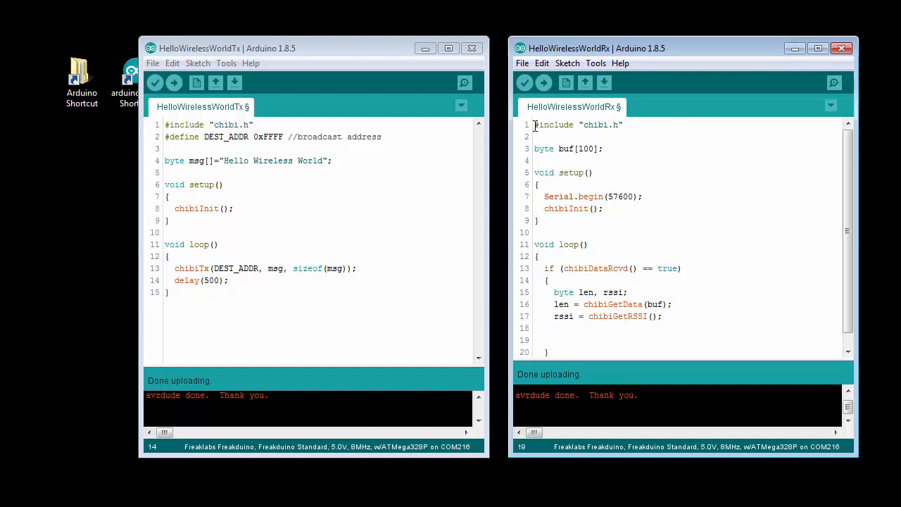
Step: Add if (len == 0) return; then Serial.println((char *)buf); to print the message
{"action": "type", "text": "if (len"}
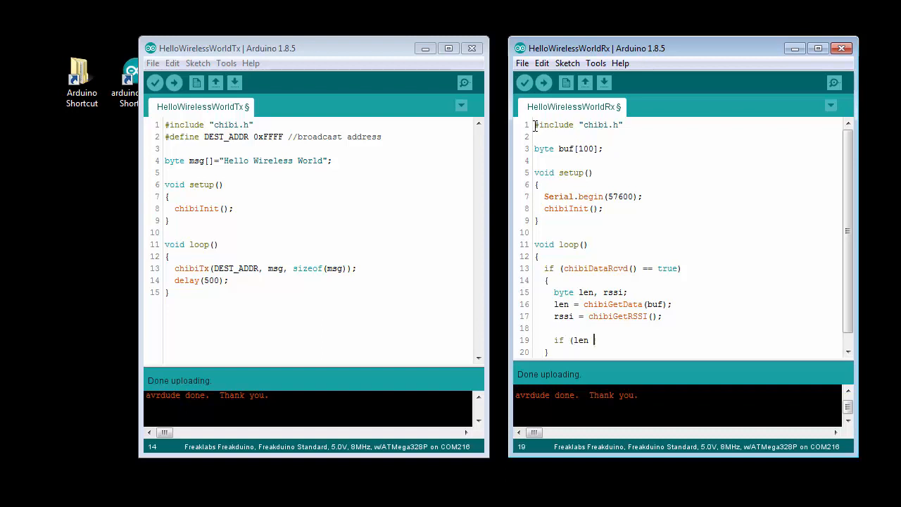
{"action": "type", "text": "== 0) r"}
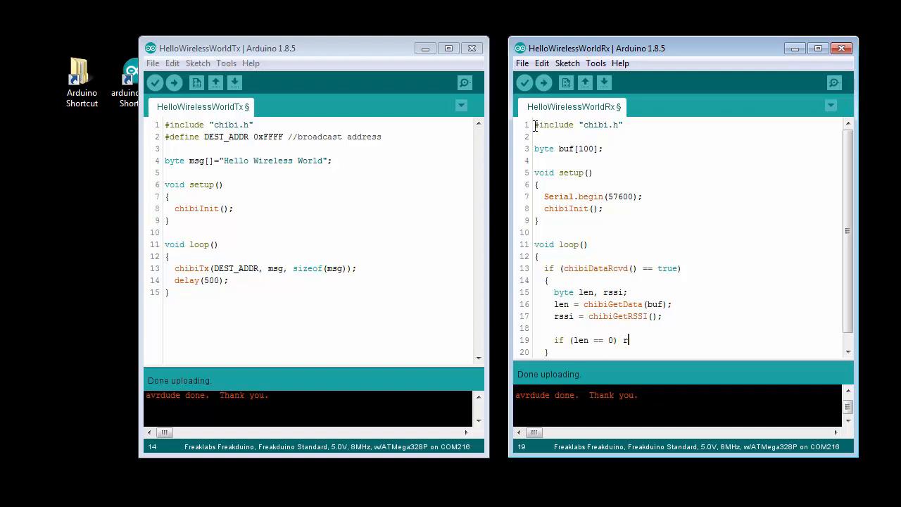
{"action": "type", "text": "eturn;"}
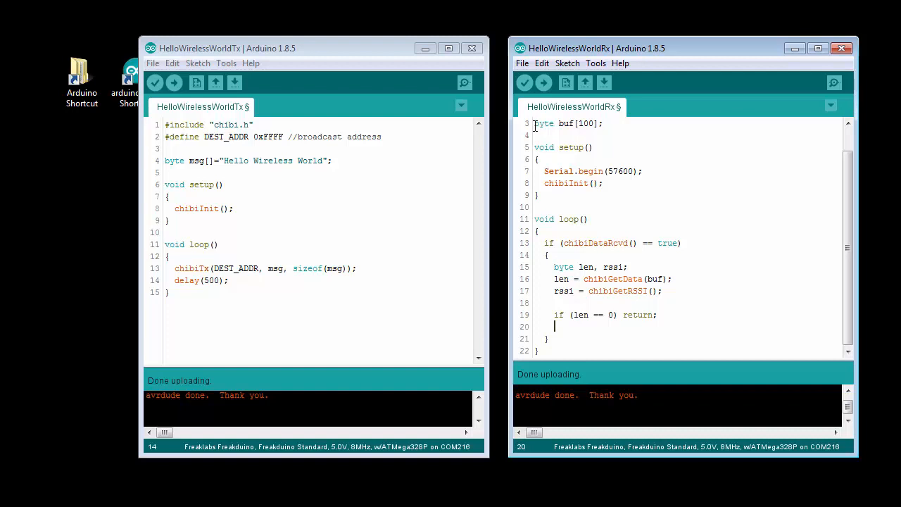
{"action": "type", "text": "Serial.println"}
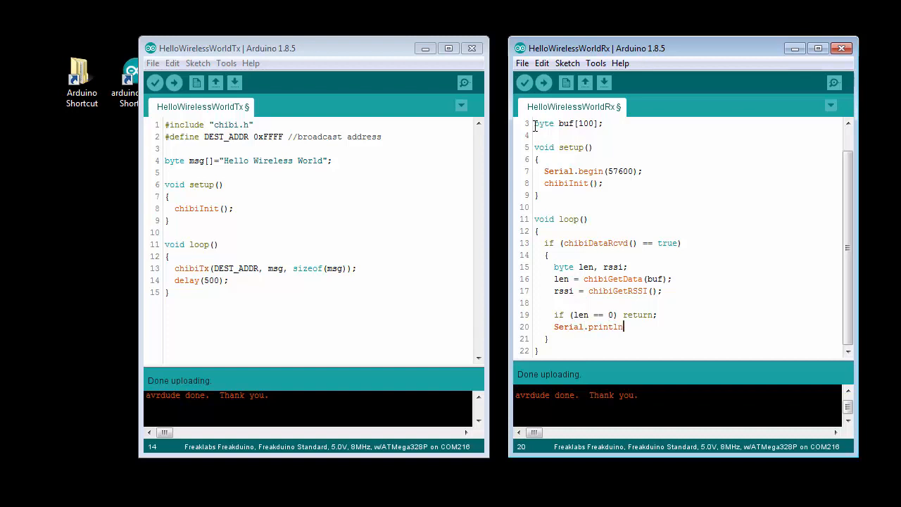
{"action": "type", "text": "(("}
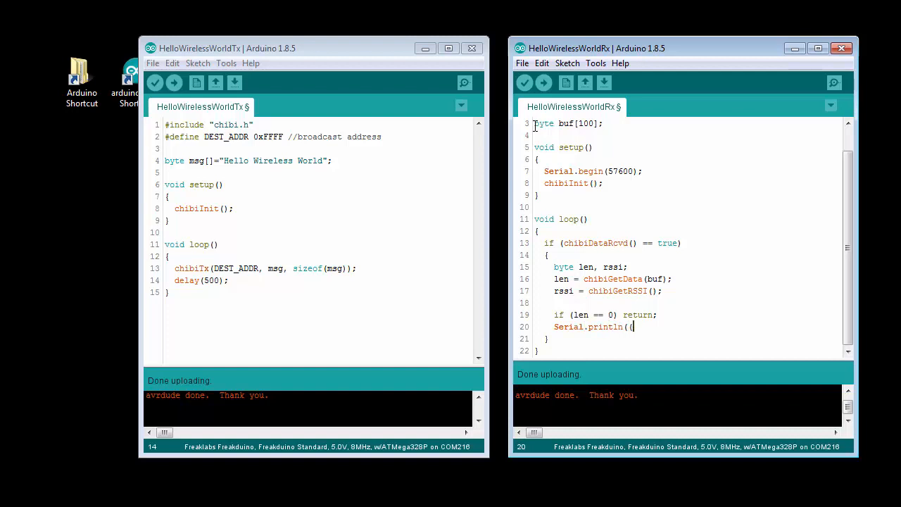
{"action": "type", "text": "(char *)bu"}
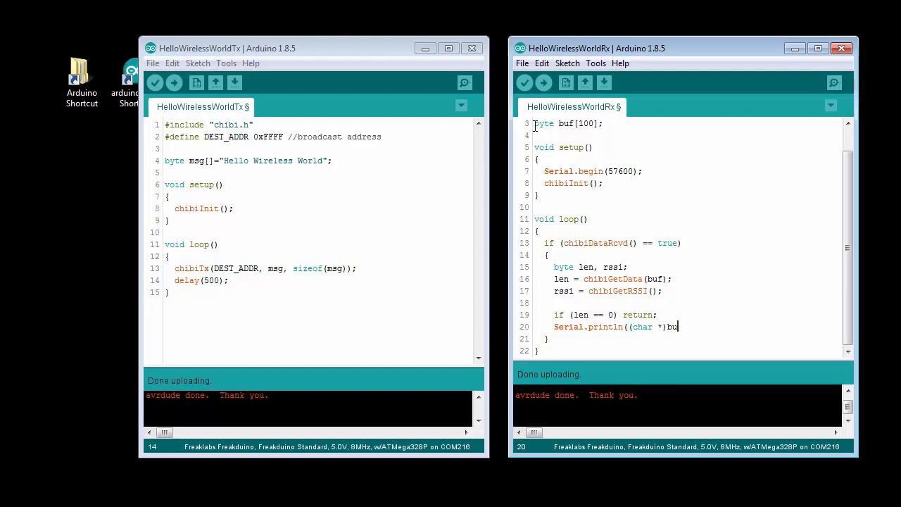
{"action": "type", "text": "f);"}
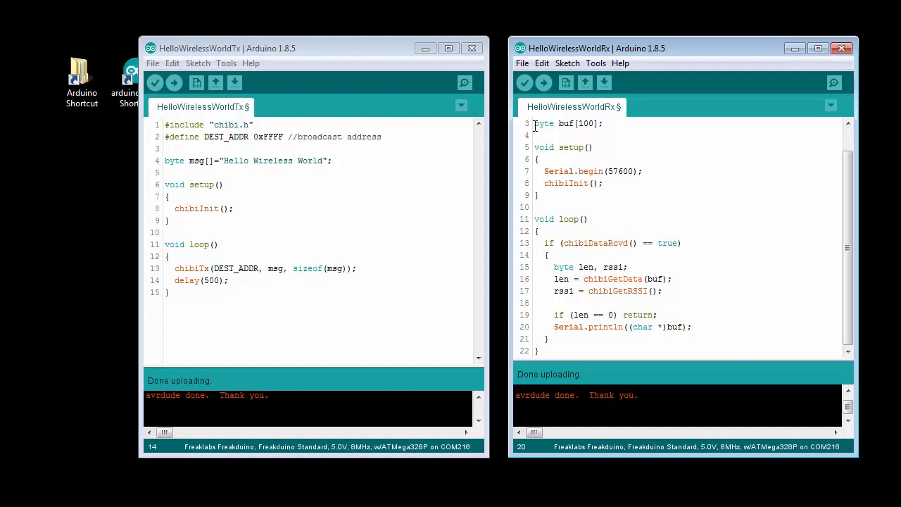
{"action": "mouse_move", "coordinate": [525, 83]}
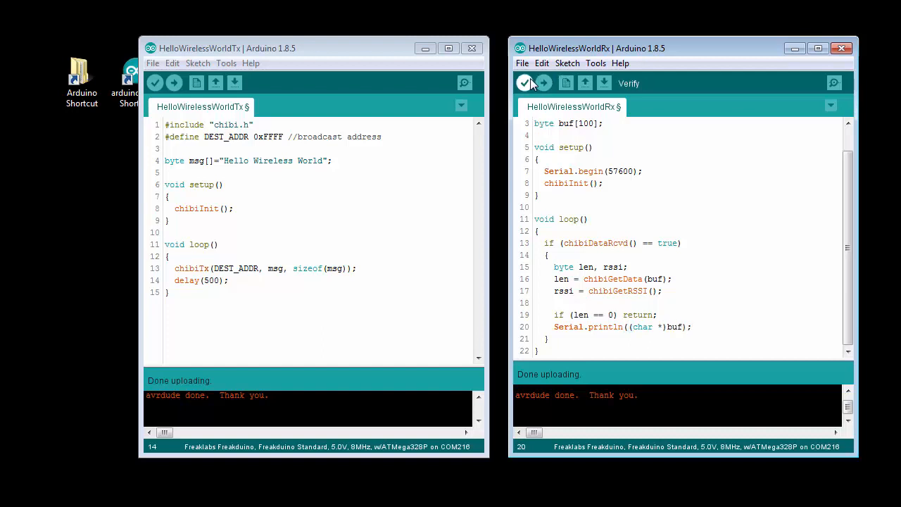
Step: Verify the Rx sketch, then upload it to the Freakduino board
{"action": "left_click", "coordinate": [525, 83]}
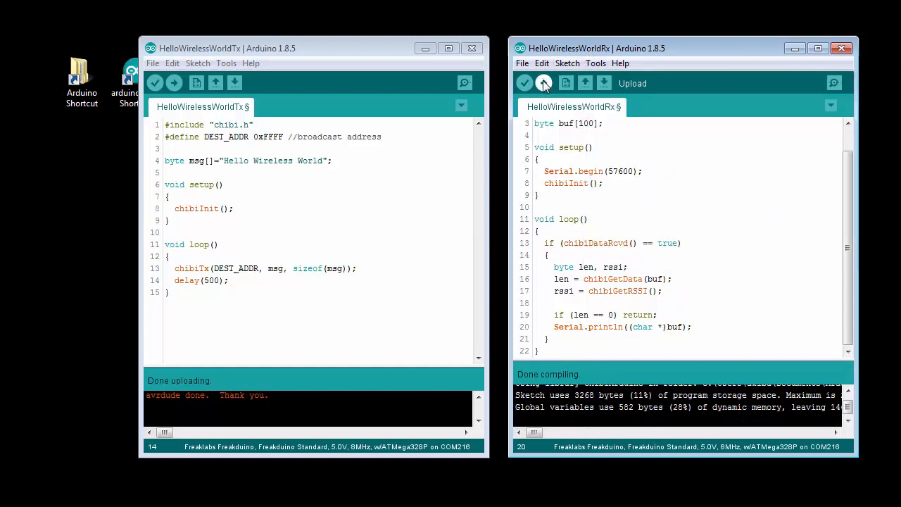
{"action": "left_click", "coordinate": [544, 83]}
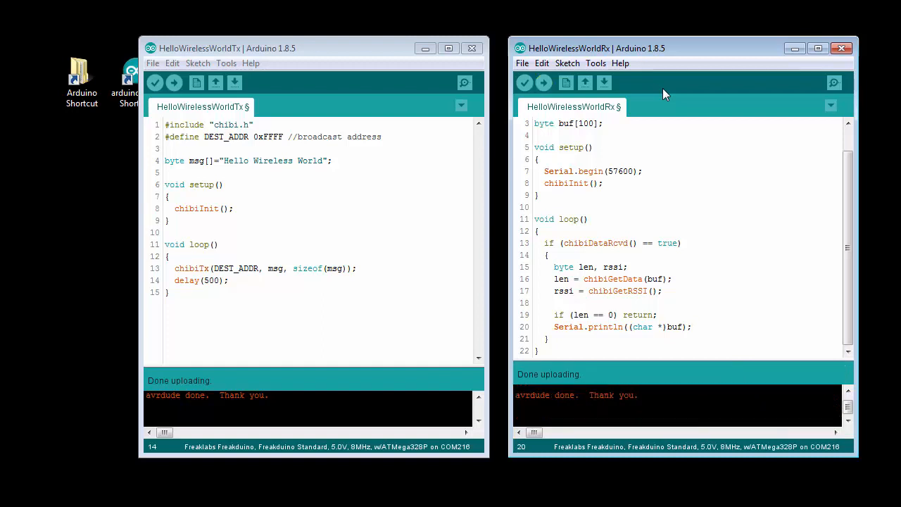
{"action": "left_click", "coordinate": [835, 83]}
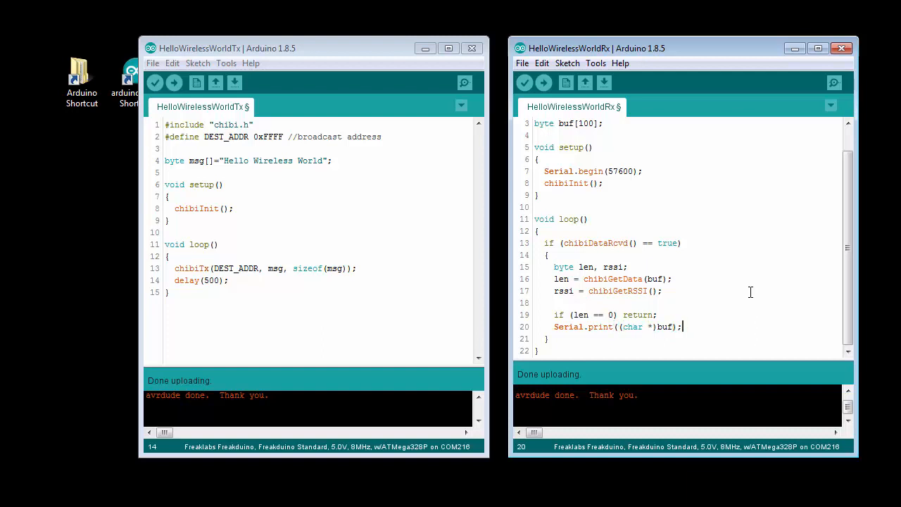
Step: Add Serial.print(", RSSI: ") and Serial.println(rssi), then upload the updated Rx sketch
{"action": "type", "text": "Serial.print"}
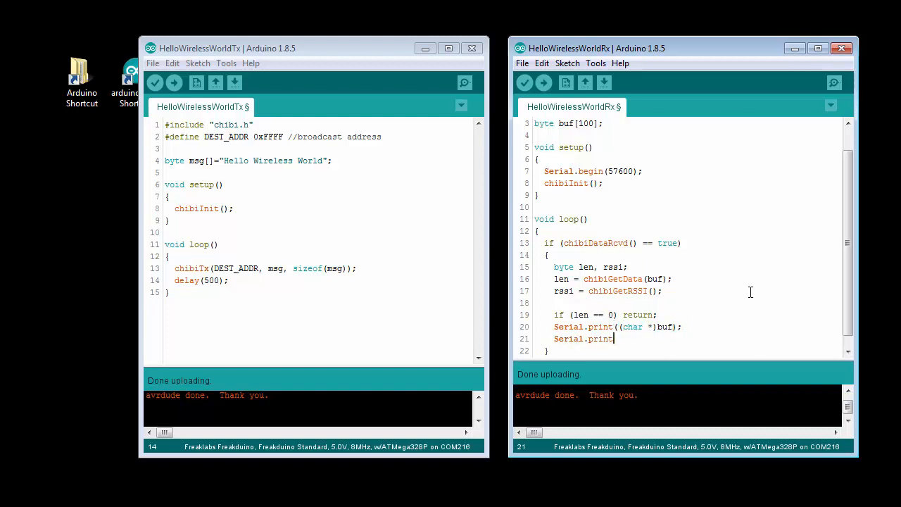
{"action": "type", "text": "\", RSSI:"}
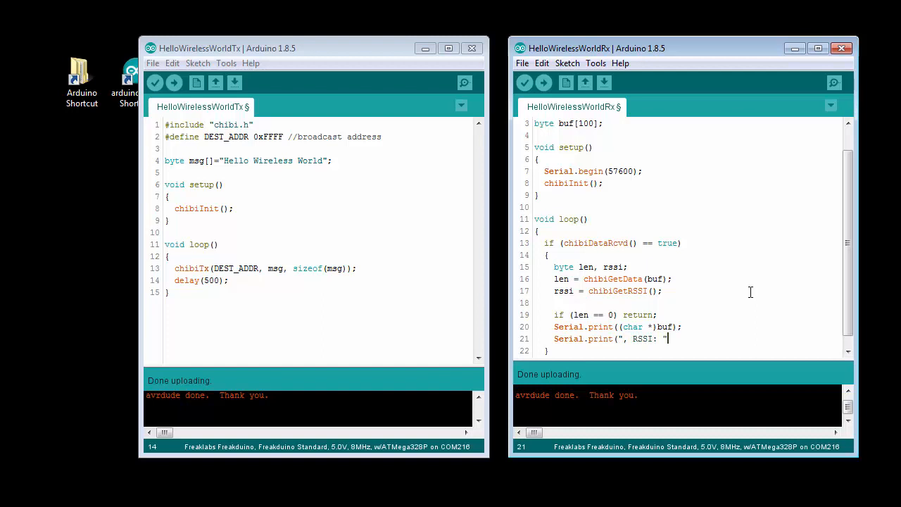
{"action": "type", "text": "Serial.p"}
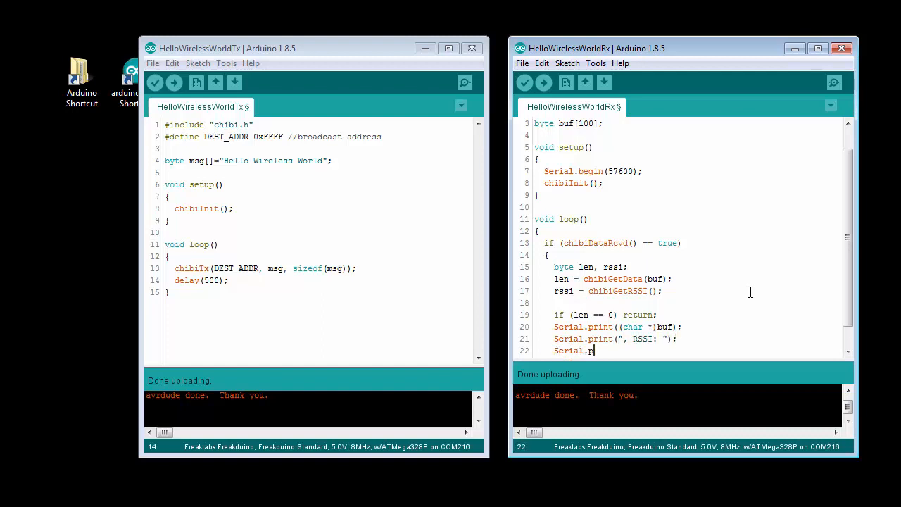
{"action": "type", "text": "rintln(rs"}
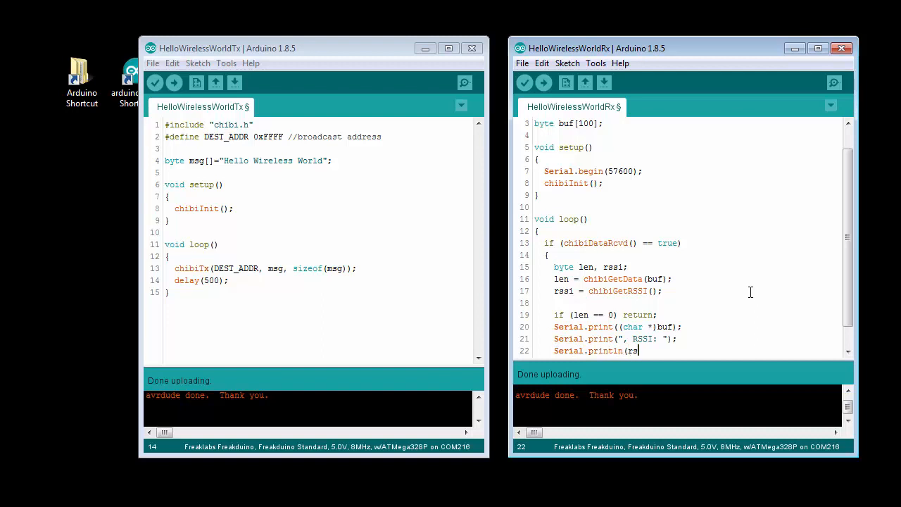
{"action": "type", "text": "si);"}
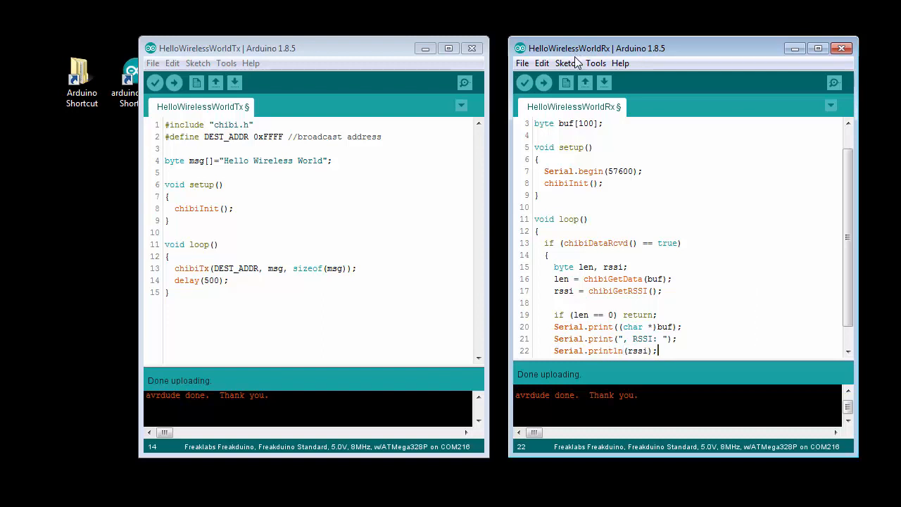
{"action": "left_click", "coordinate": [543, 83]}
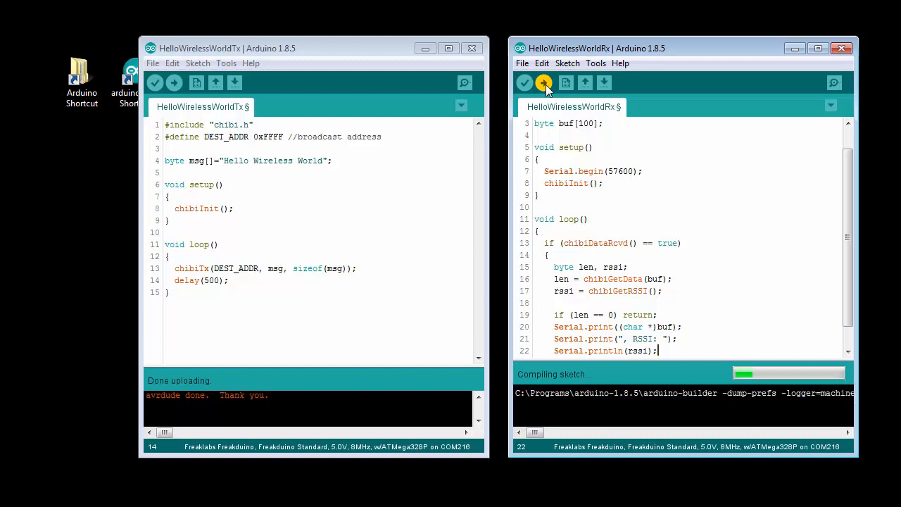